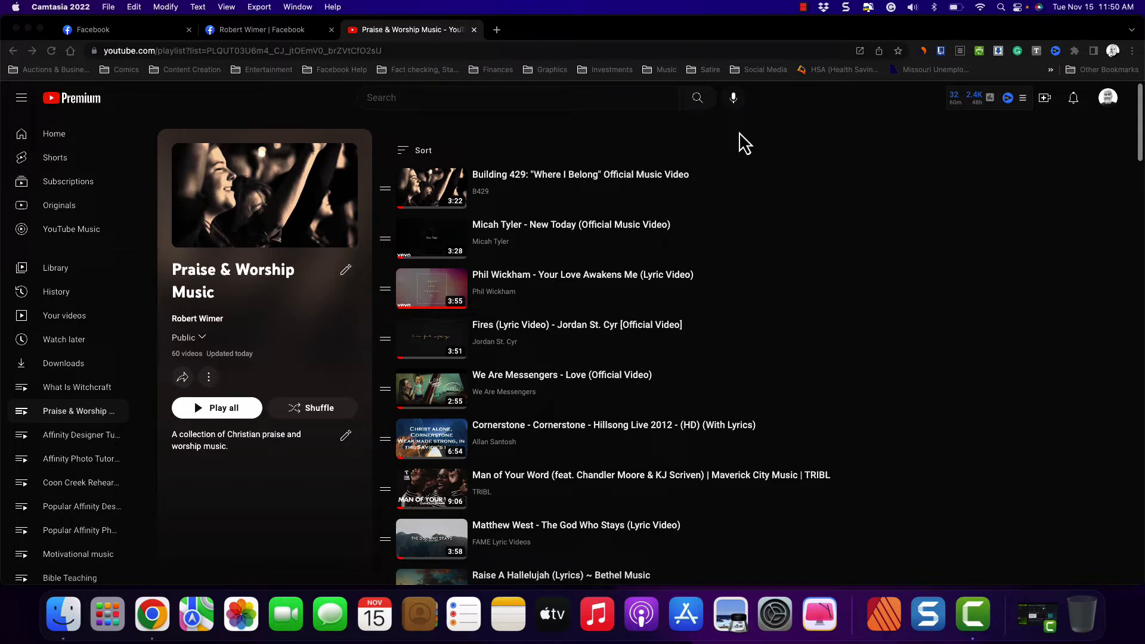
pyautogui.moveTo(363, 152)
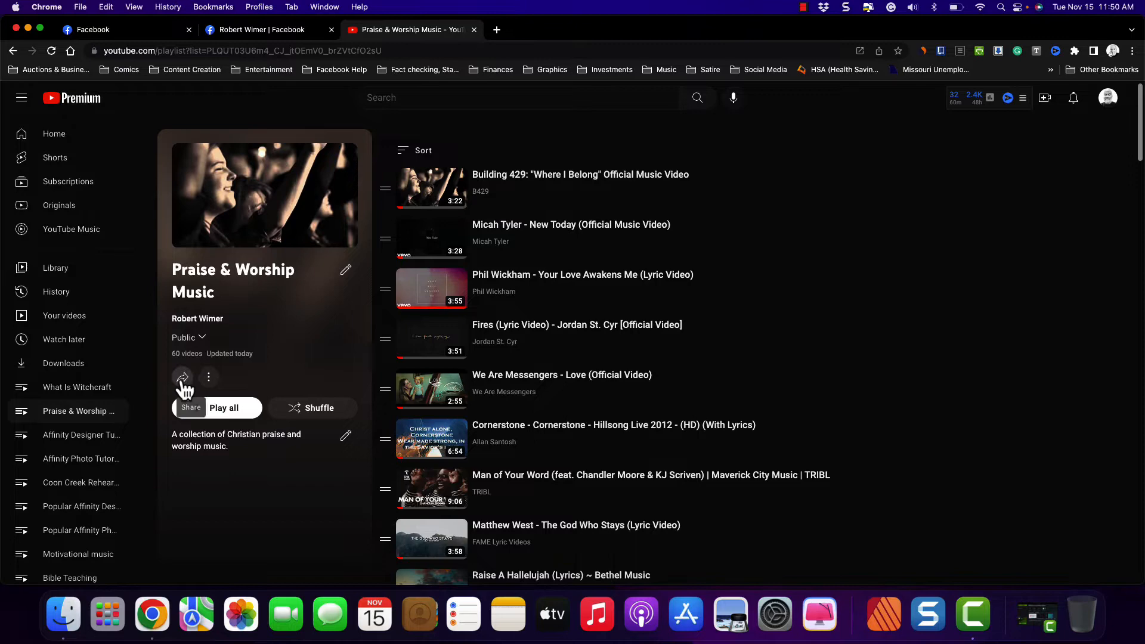
# - Share the Praise & Worship Music playlist to Facebook from its YouTube share options
pyautogui.click(181, 377)
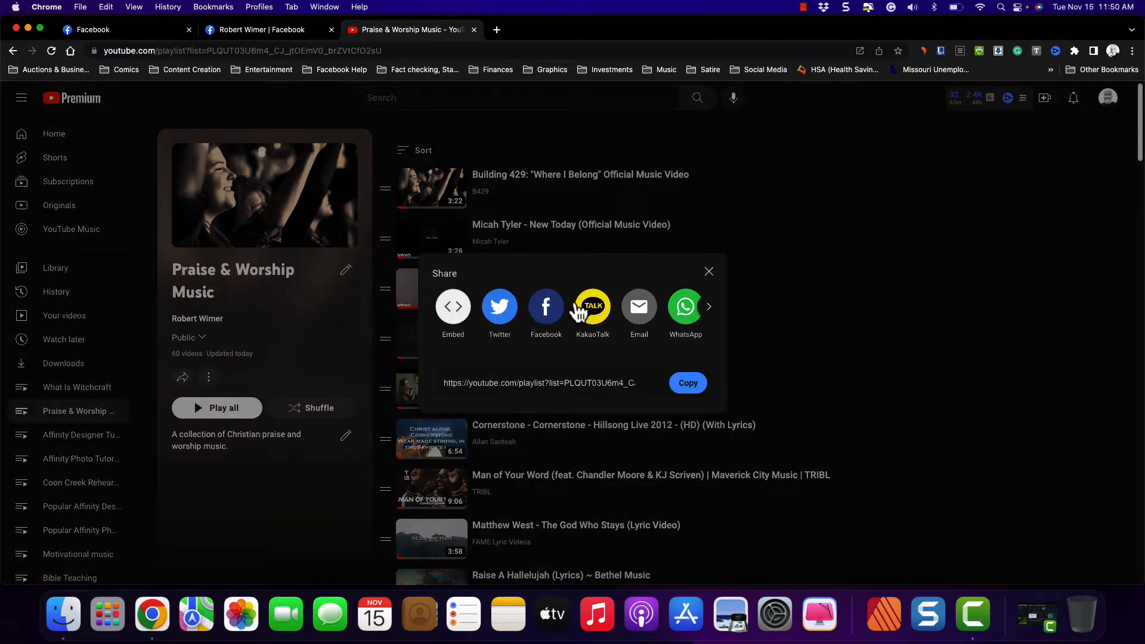
pyautogui.click(545, 307)
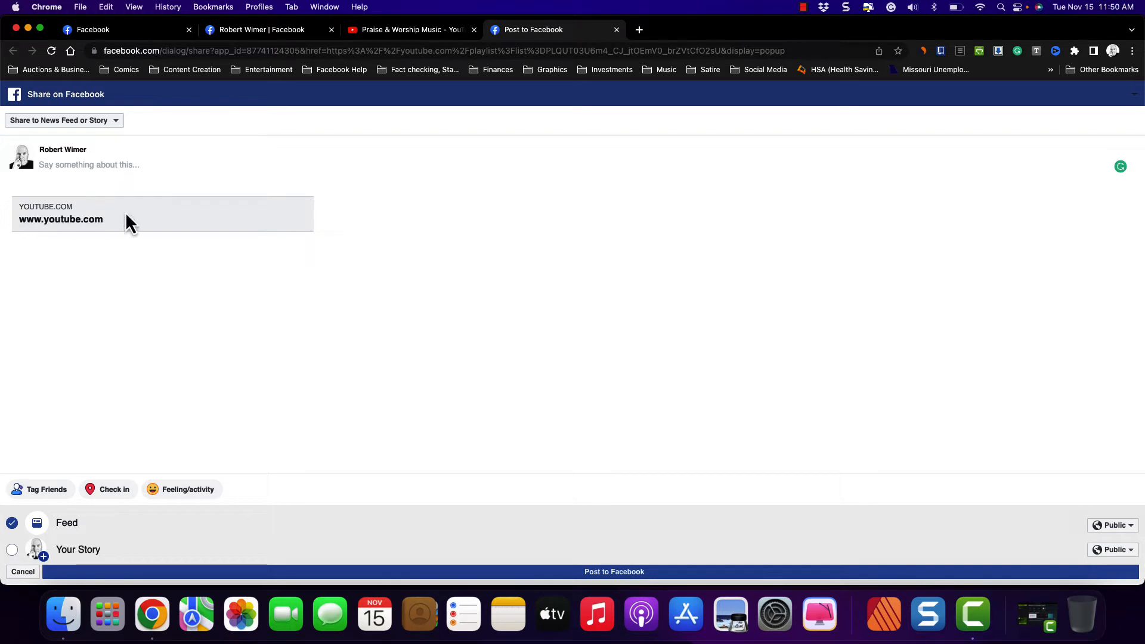
pyautogui.moveTo(118, 228)
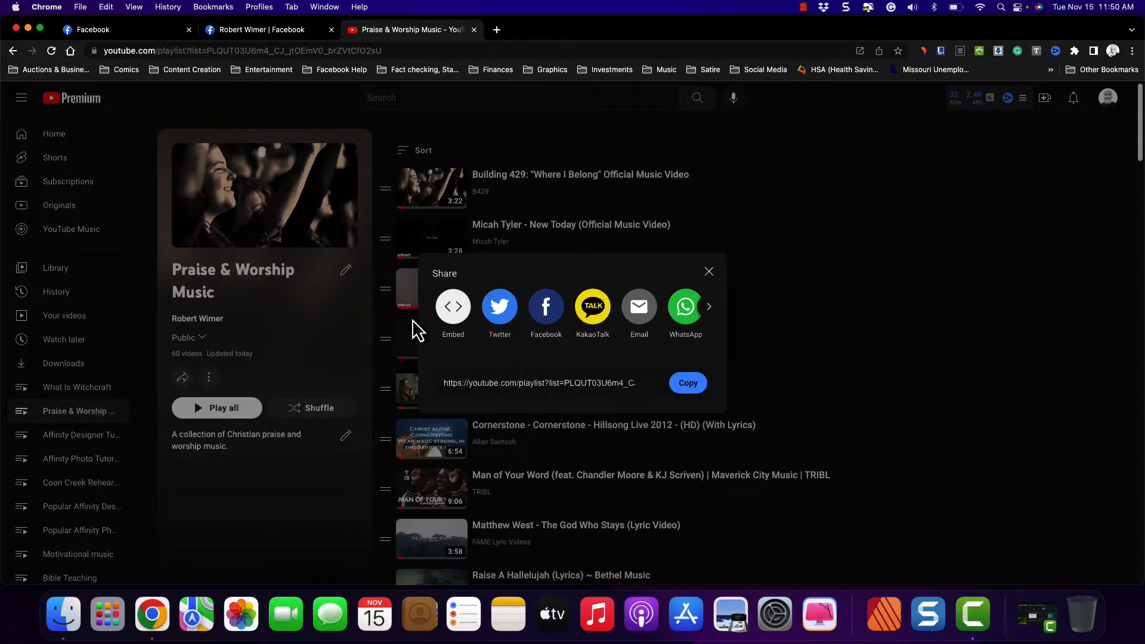
pyautogui.click(687, 383)
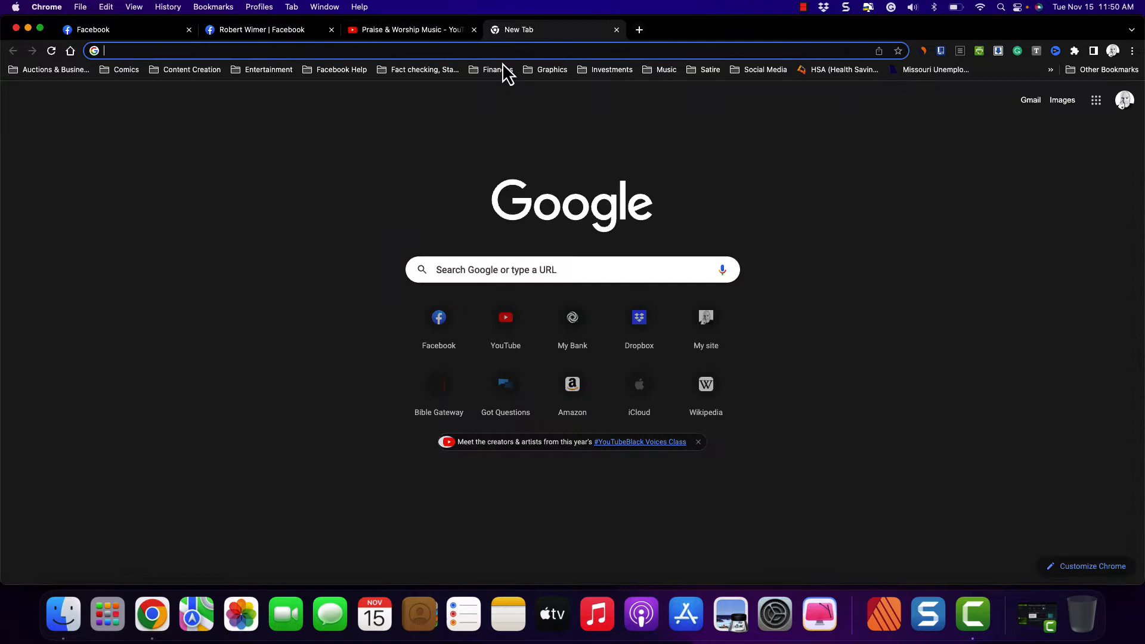
pyautogui.click(439, 317)
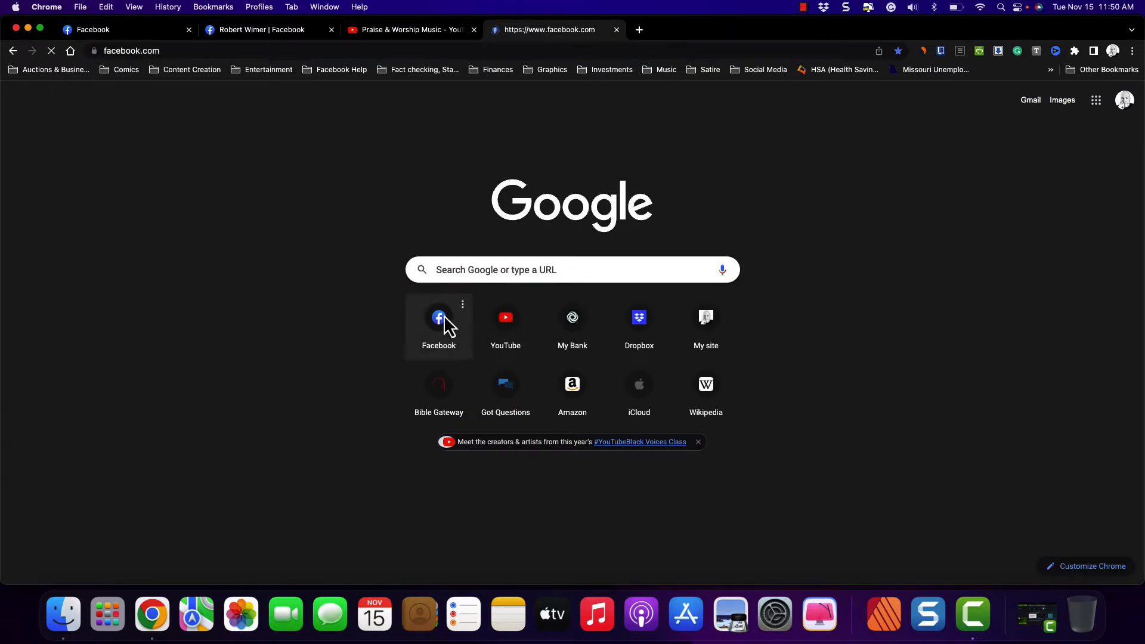
pyautogui.click(439, 317)
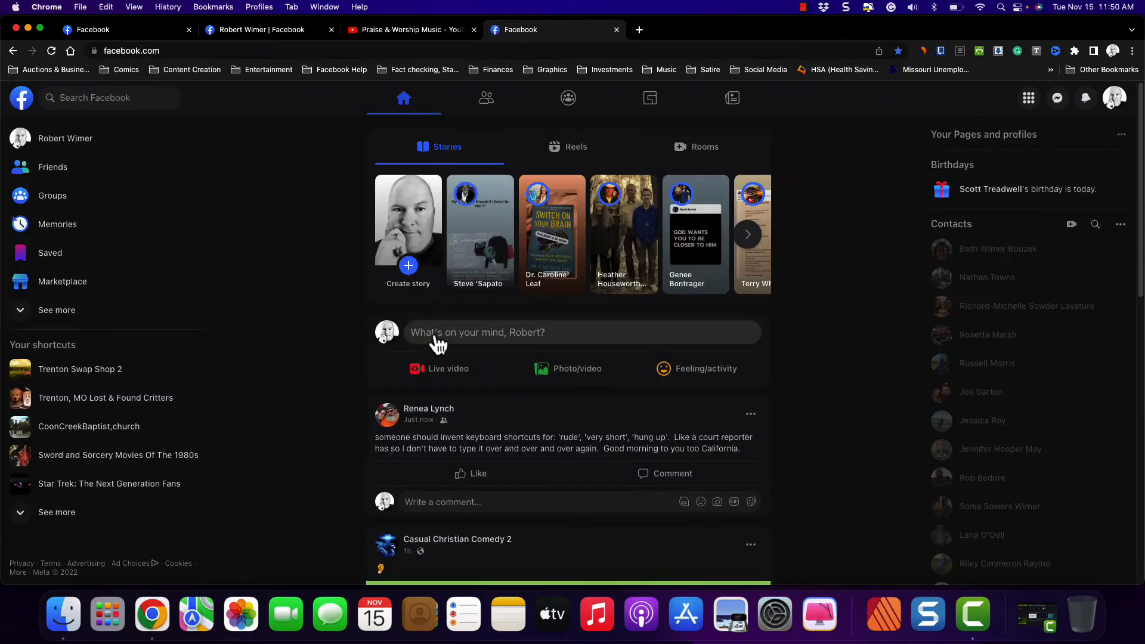
pyautogui.click(477, 332)
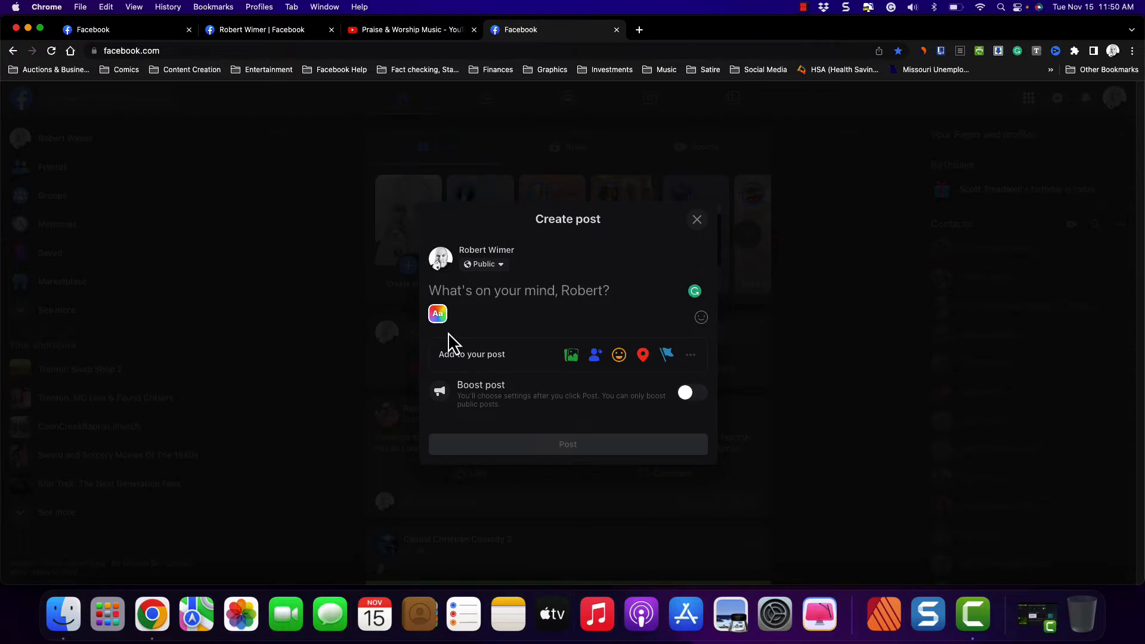
pyautogui.write('https://youtube.com/playlist?list=PLQUT03U6m4_CJ_jtOEmV0_brZVtCfO2sU')
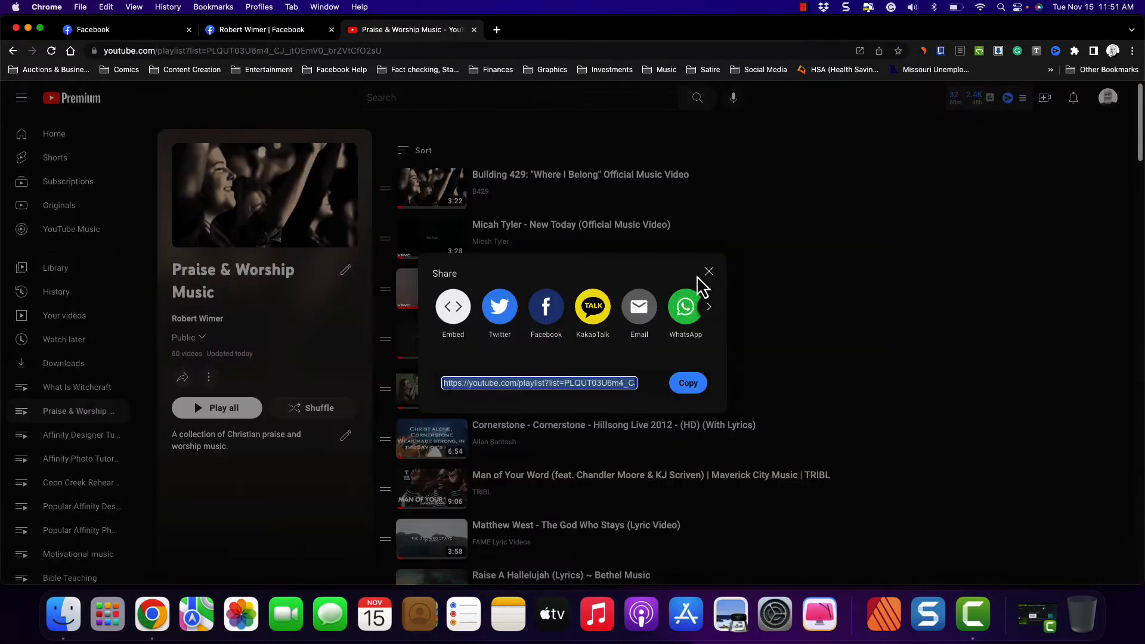
# - Dismiss the playlist sharing options and start a fresh browser tab
pyautogui.click(707, 272)
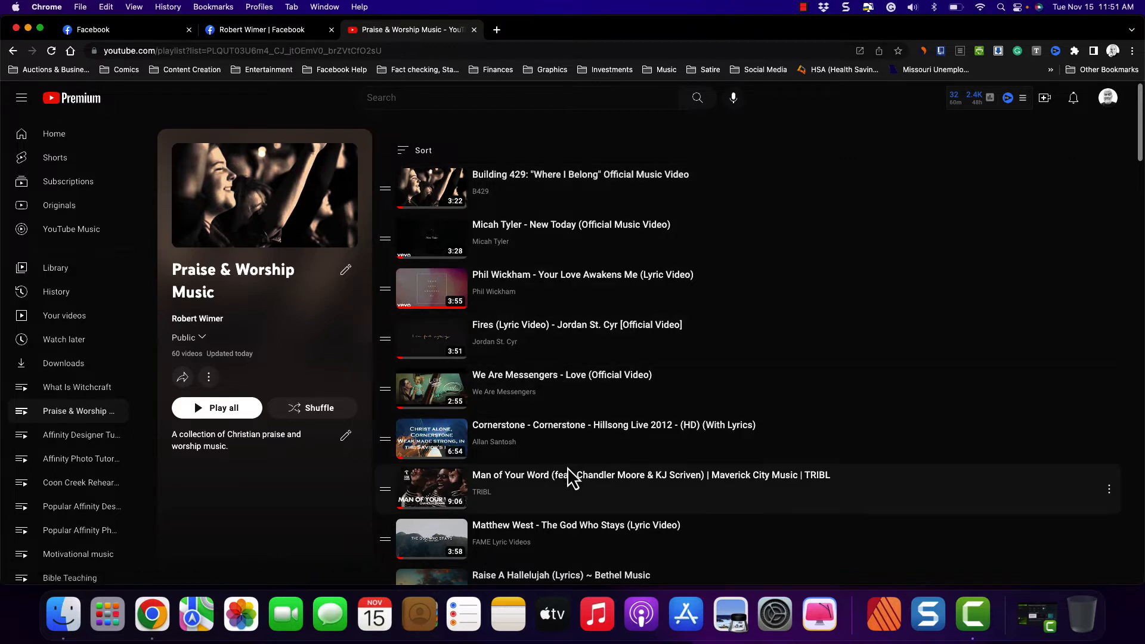
pyautogui.moveTo(530, 199)
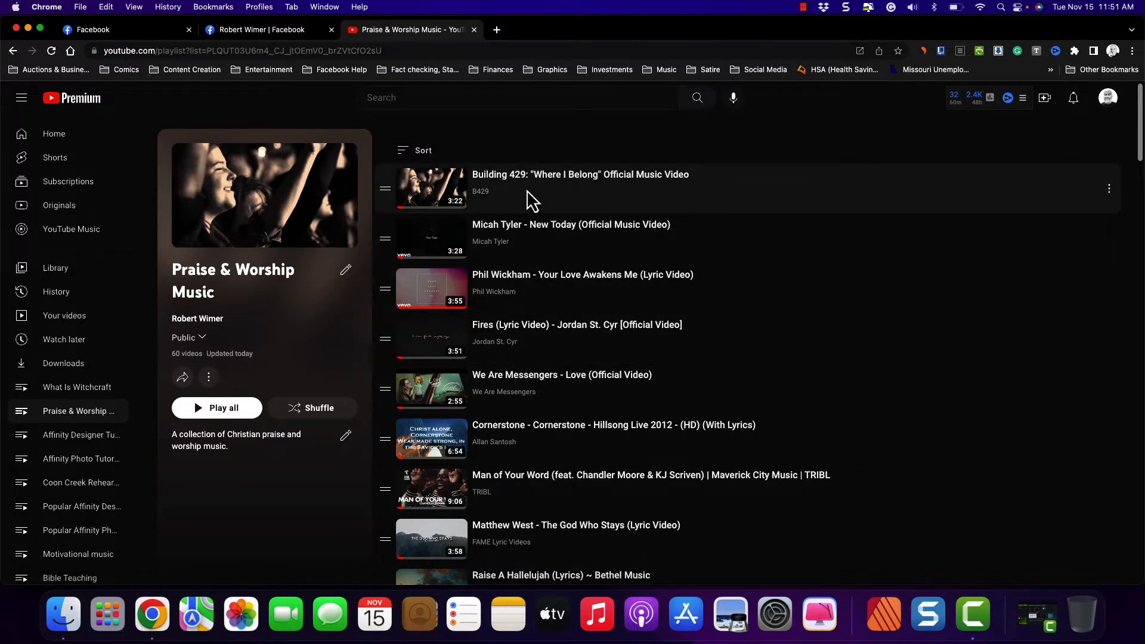
pyautogui.moveTo(530, 182)
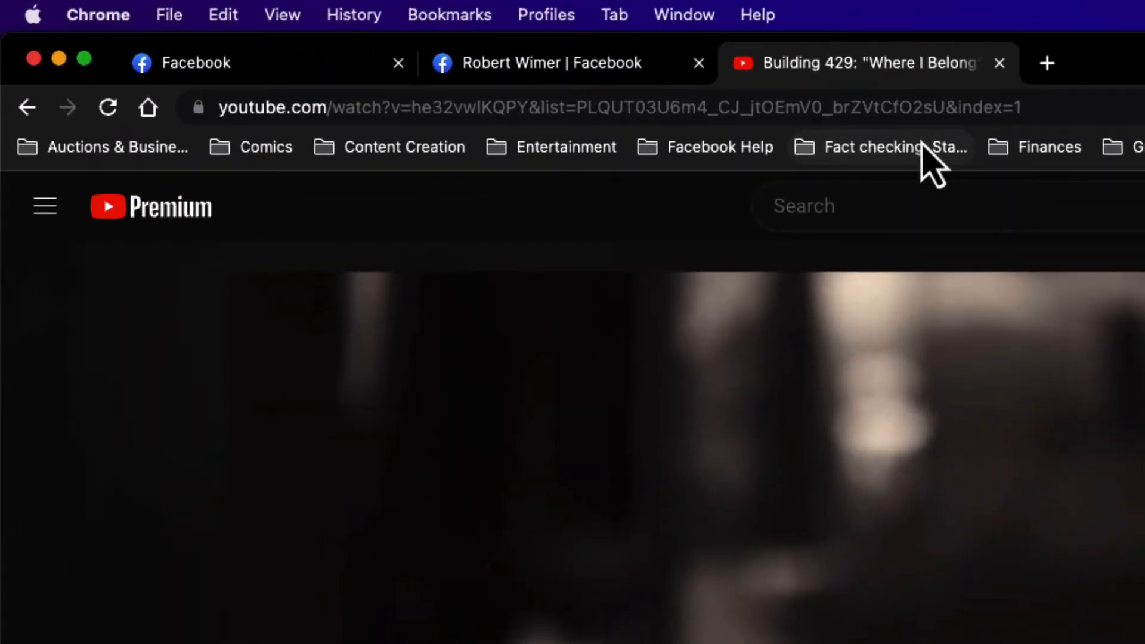
pyautogui.click(1046, 63)
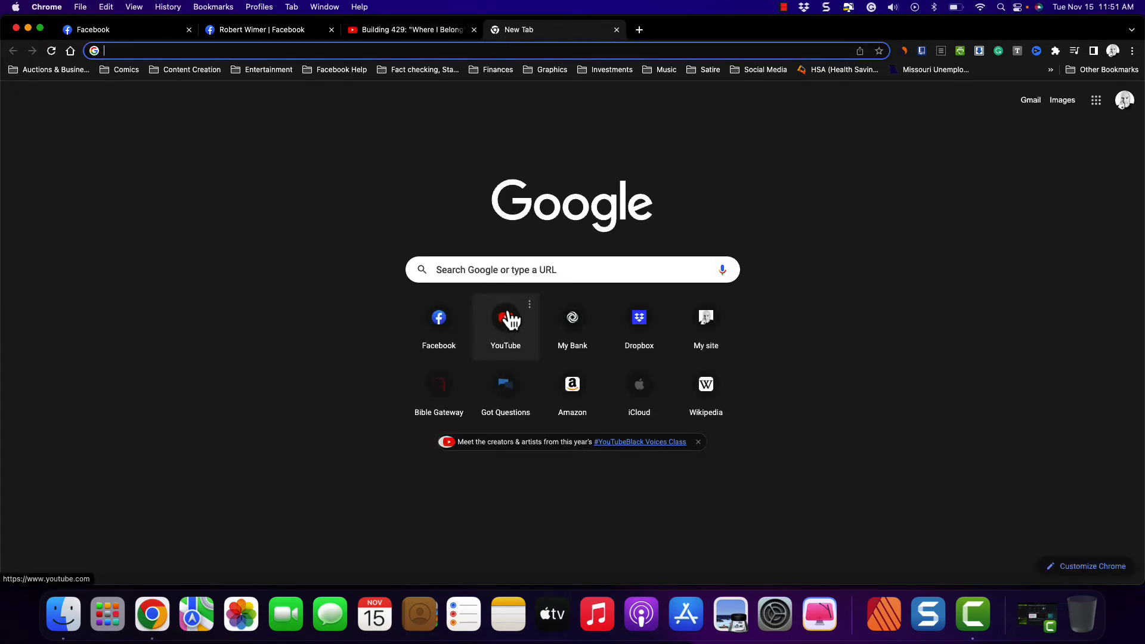
# - Search YouTube in the new tab for 'where' and pick the 'where i belong' video
pyautogui.click(506, 317)
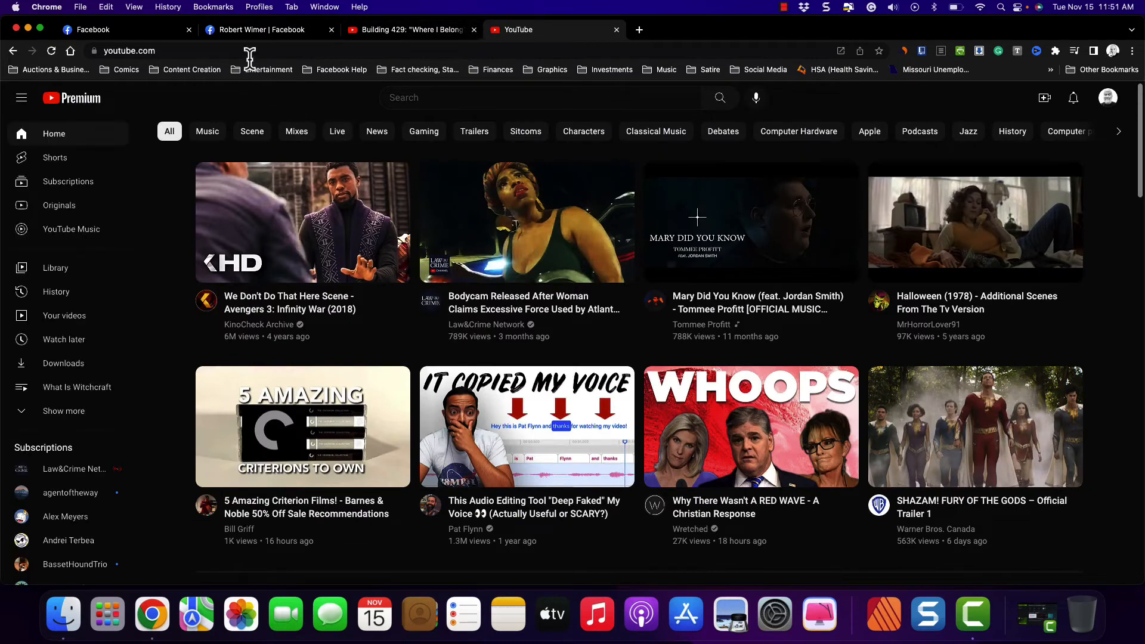
pyautogui.write('where')
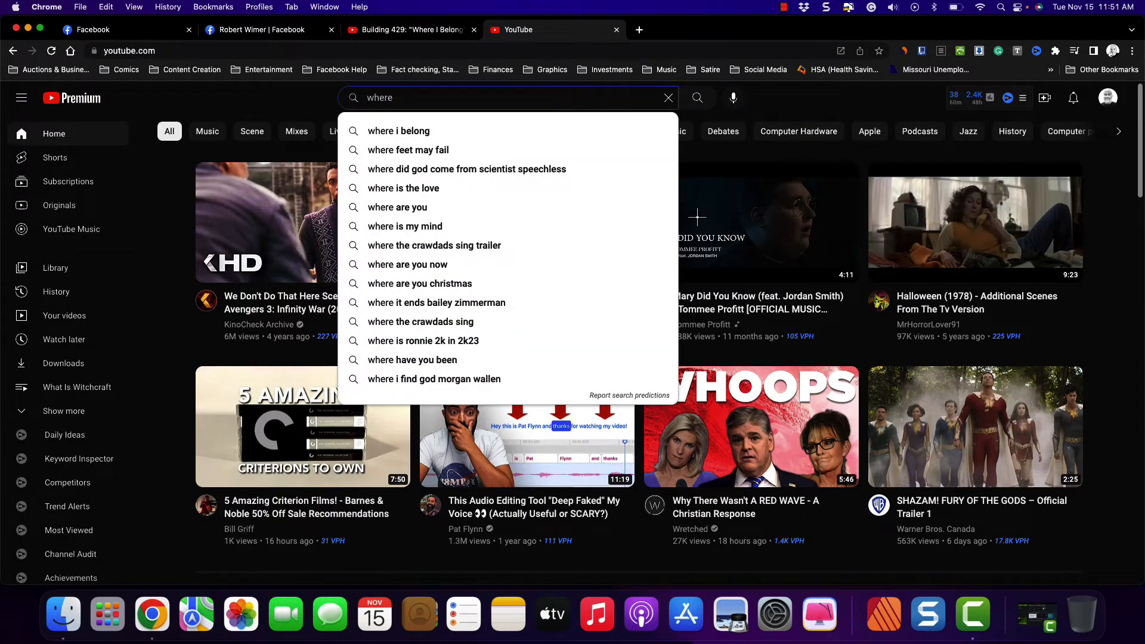
pyautogui.click(398, 131)
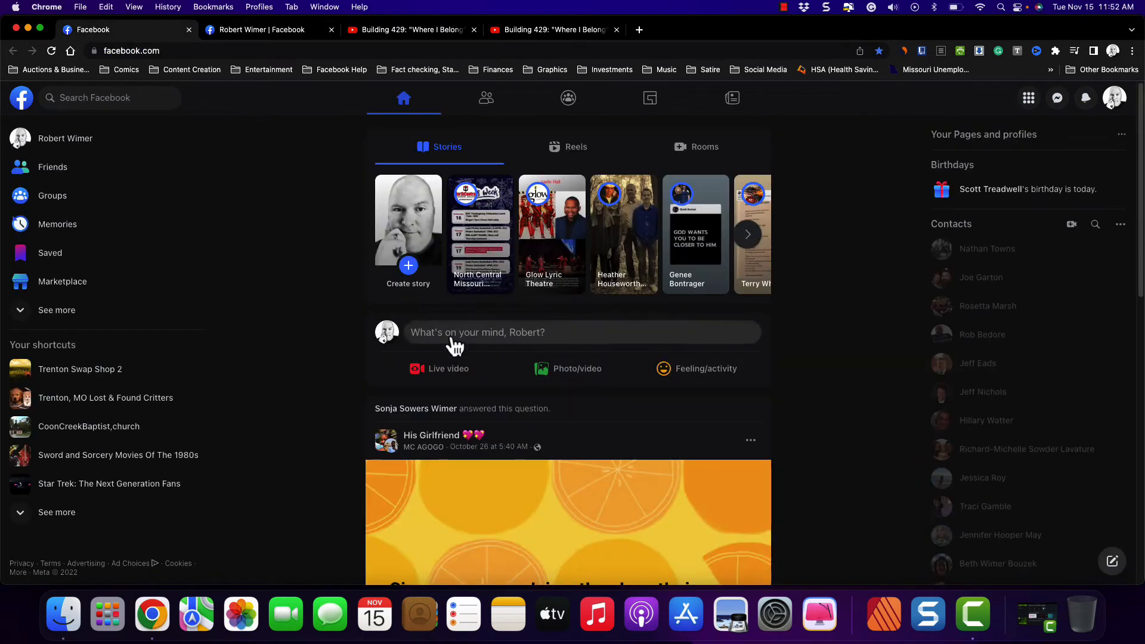
# - Paste the 'Where I Belong' playlist video URL into a new post, then view the profile's earlier post
pyautogui.click(477, 333)
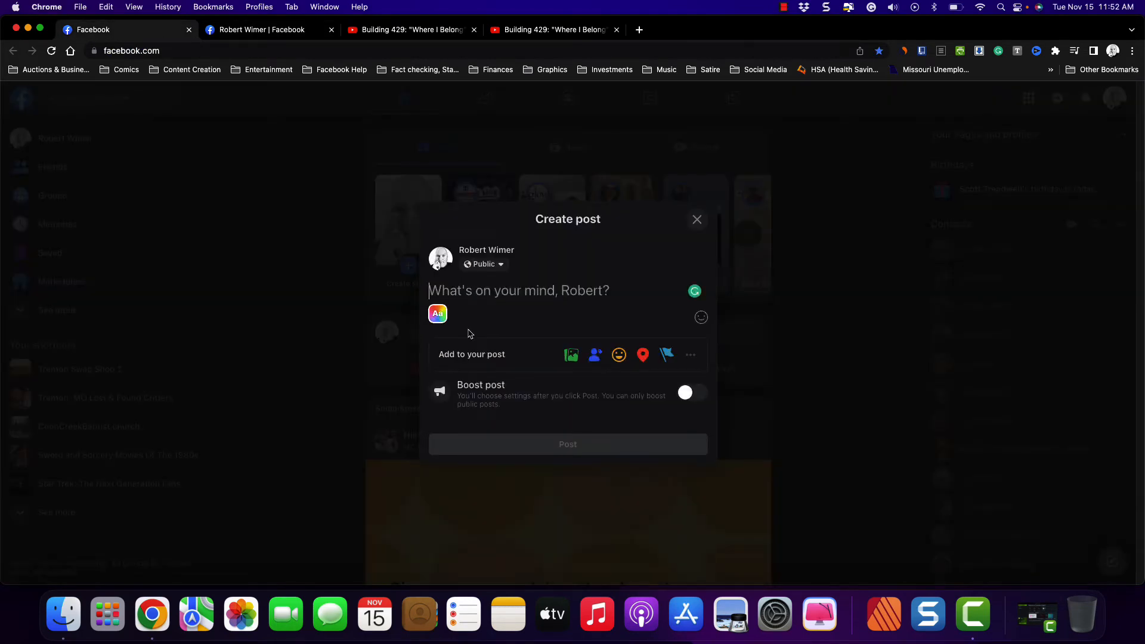
pyautogui.write('https://www.youtube.com/watch?v=he32vwlKQPY&list=PLQUT03U6m4_CJ_jtOEmV0_brZVtCfO2sU&index=1')
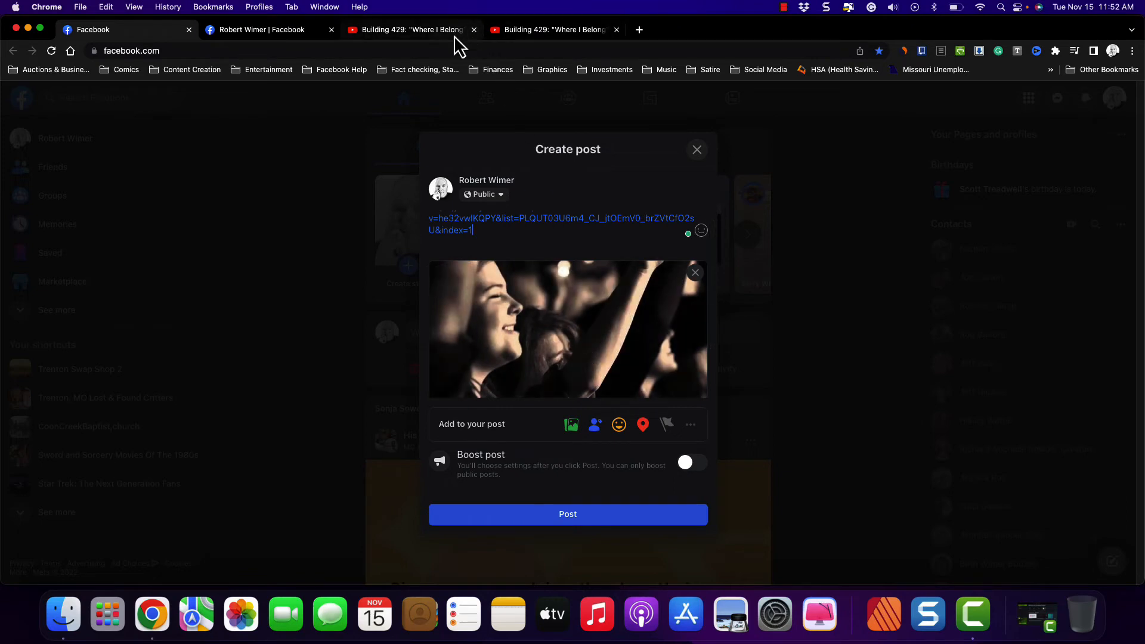
pyautogui.click(262, 30)
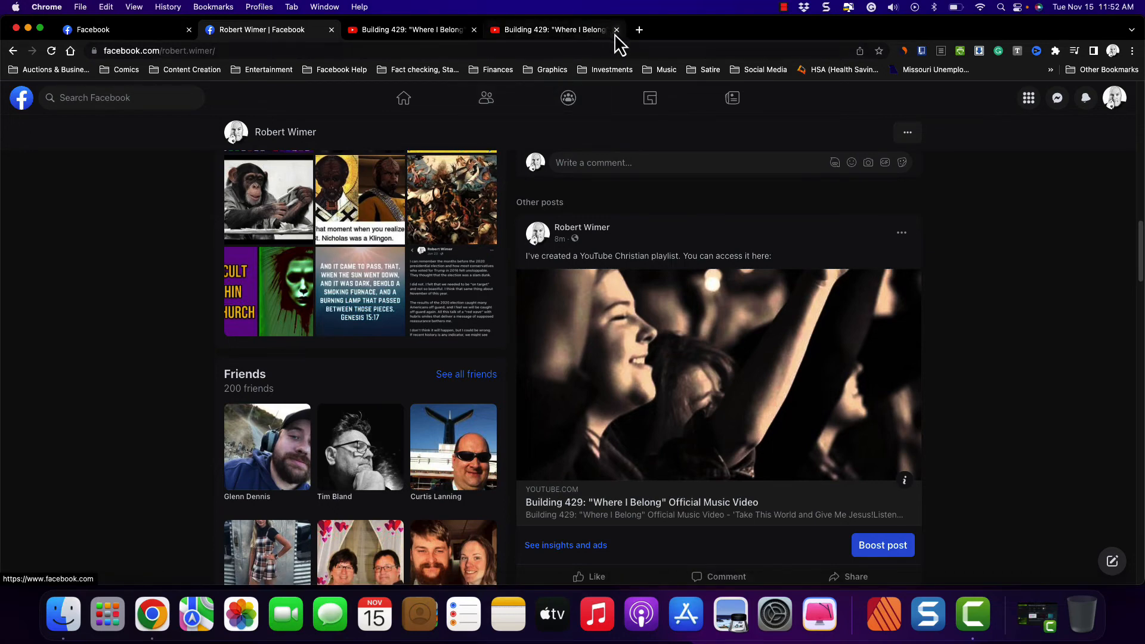
# - Close both YouTube video tabs and leave the unfinished feed draft
pyautogui.click(616, 28)
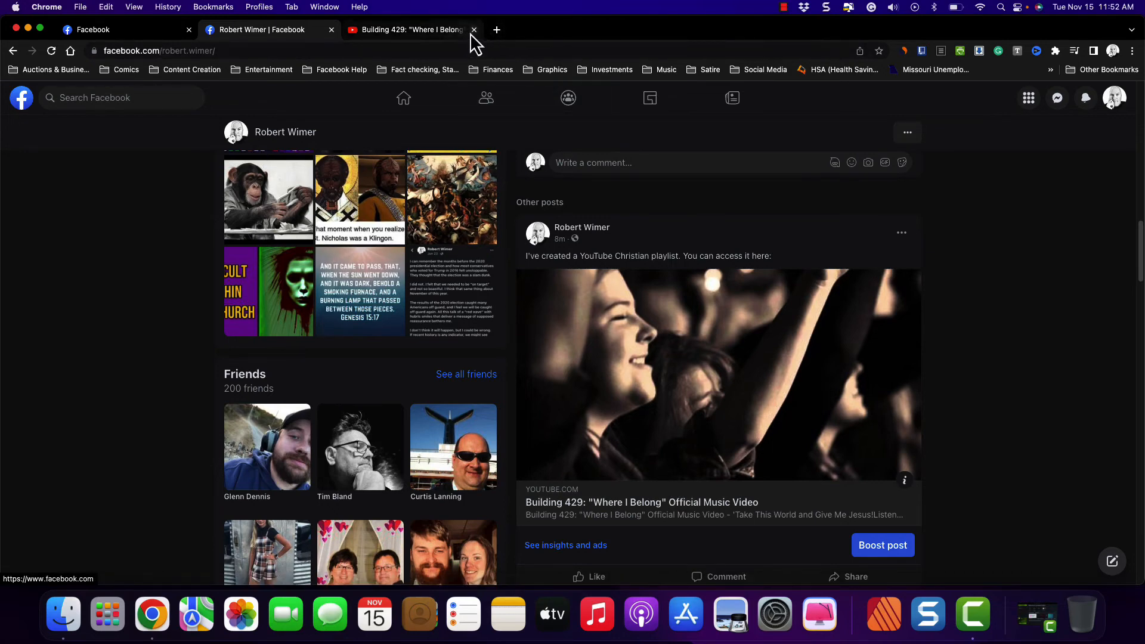
pyautogui.click(473, 30)
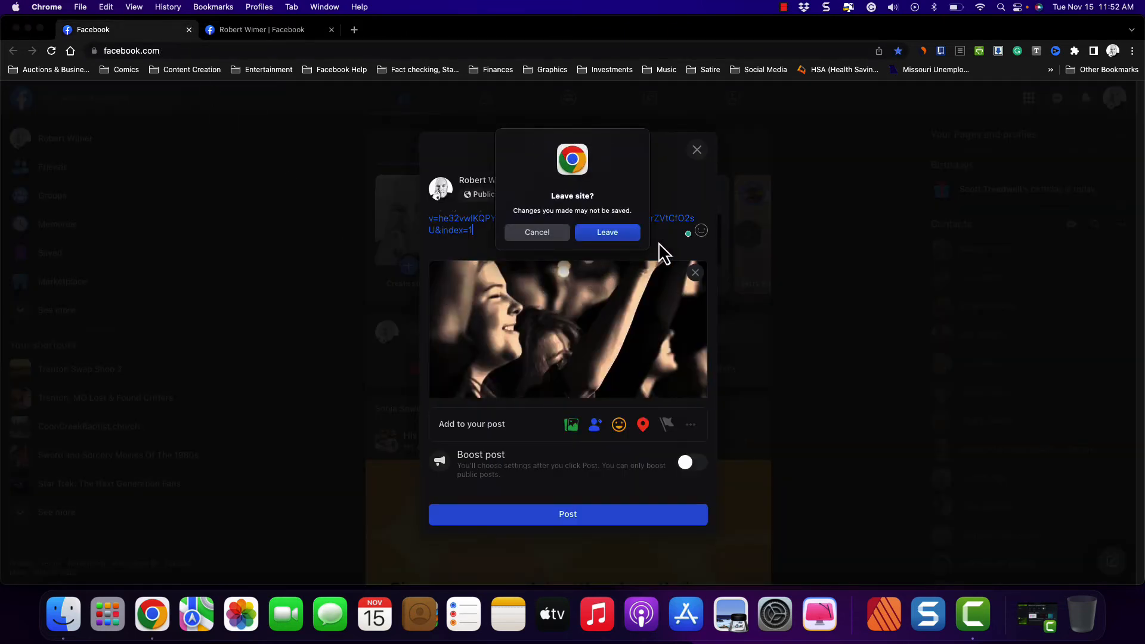
pyautogui.click(606, 232)
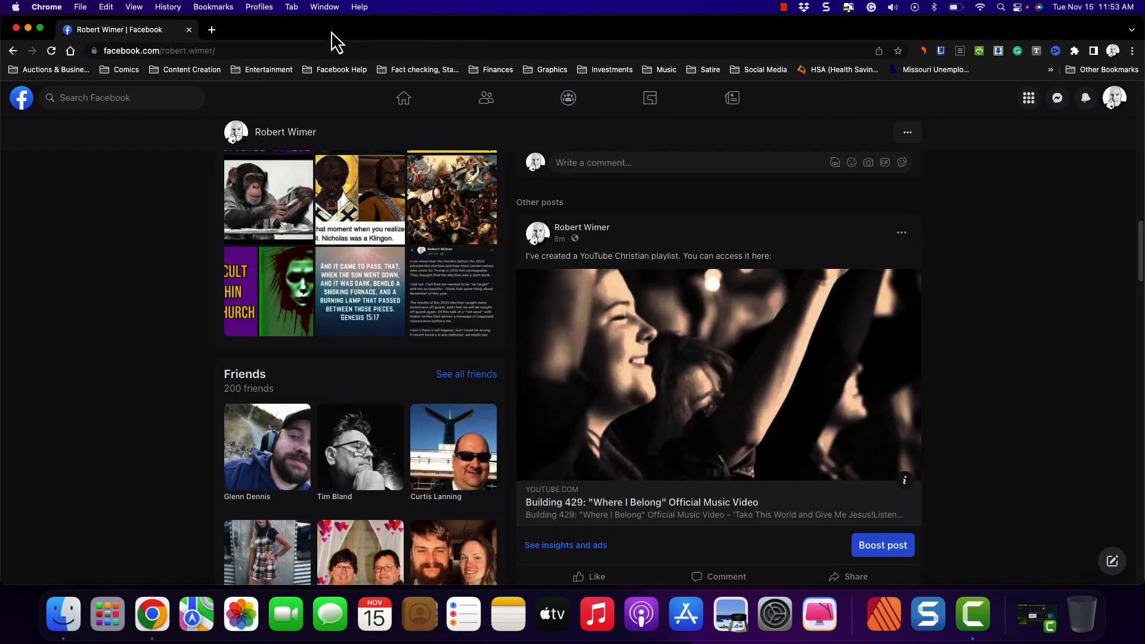
pyautogui.moveTo(682, 406)
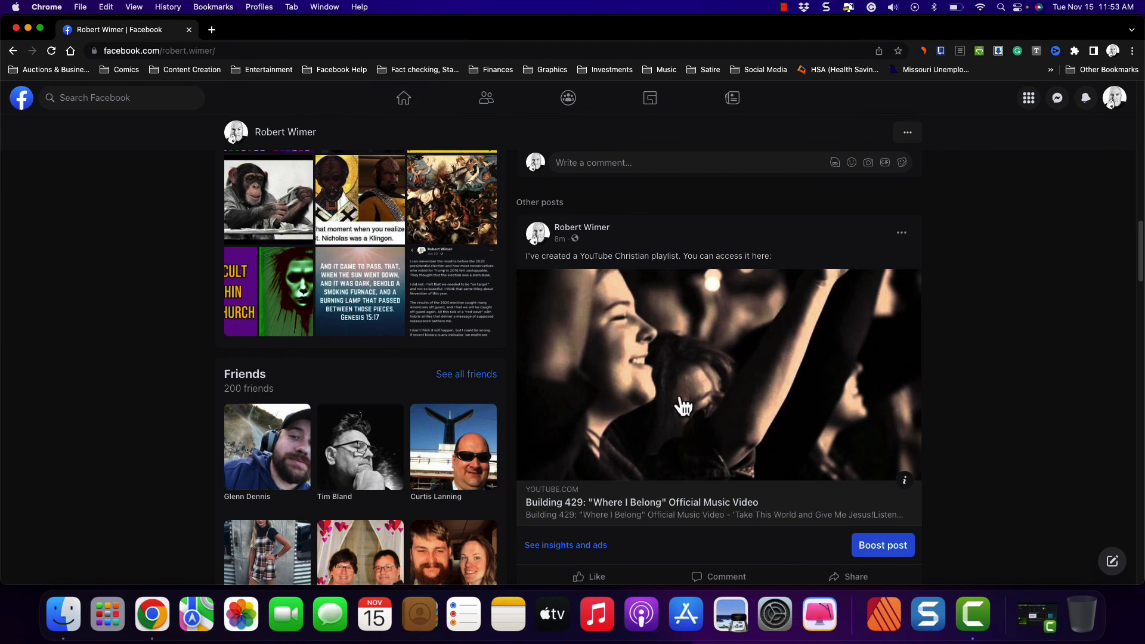